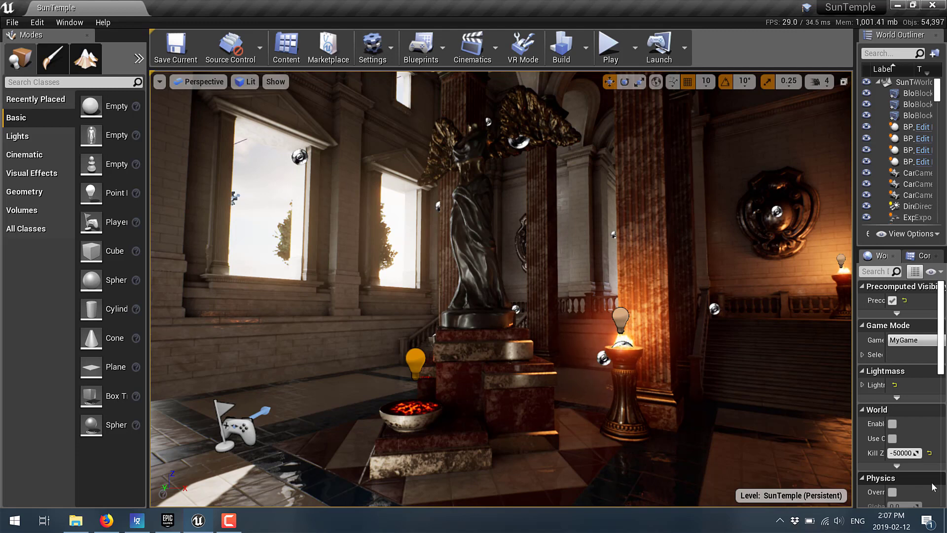
In SunTemple's Project Settings, open Engine > Rendering and scroll to the unchecked Ray Tracing option
left_click(37, 23)
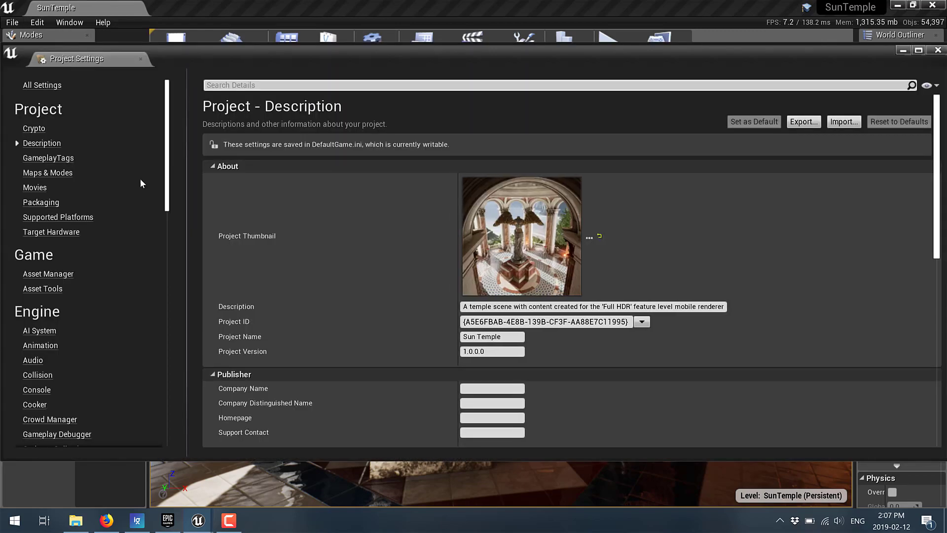
scroll("down", 3)
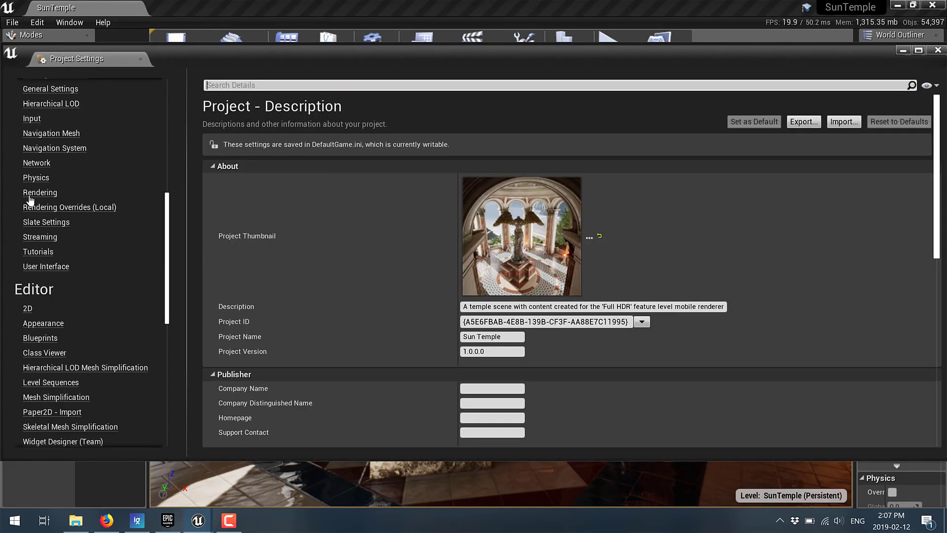
left_click(40, 192)
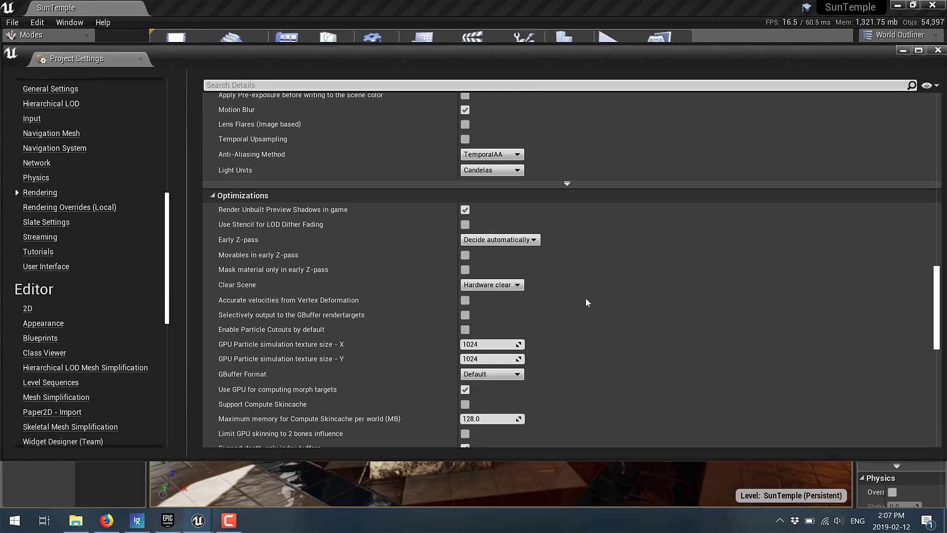
scroll("down", 3)
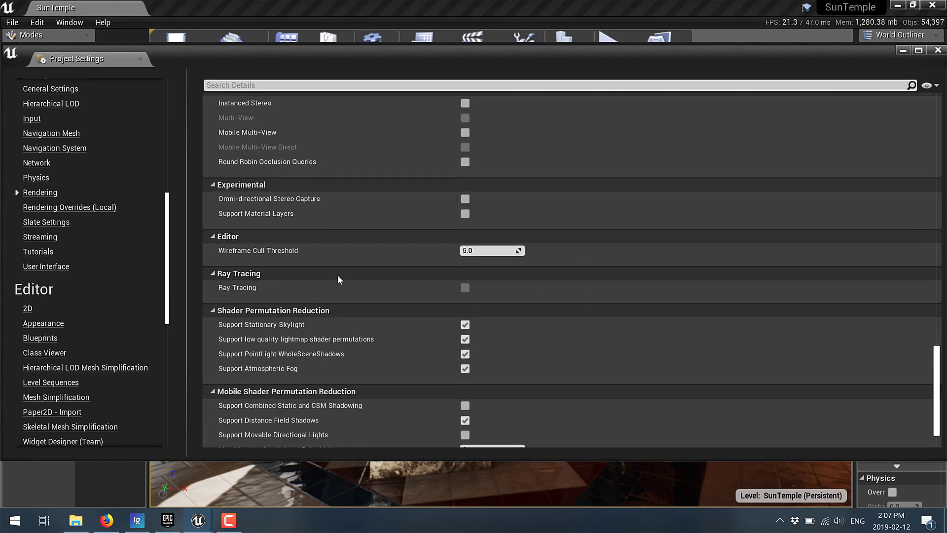
mouse_move(465, 288)
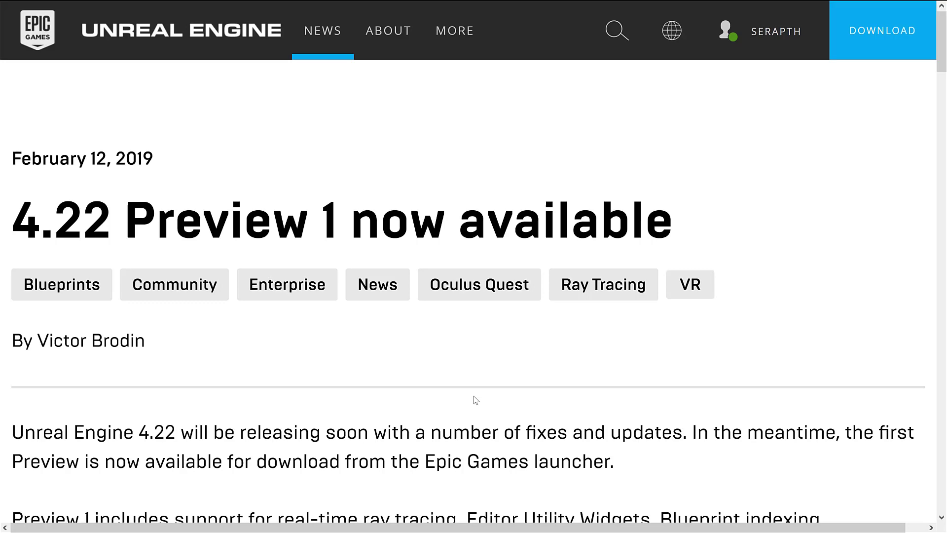
mouse_move(539, 369)
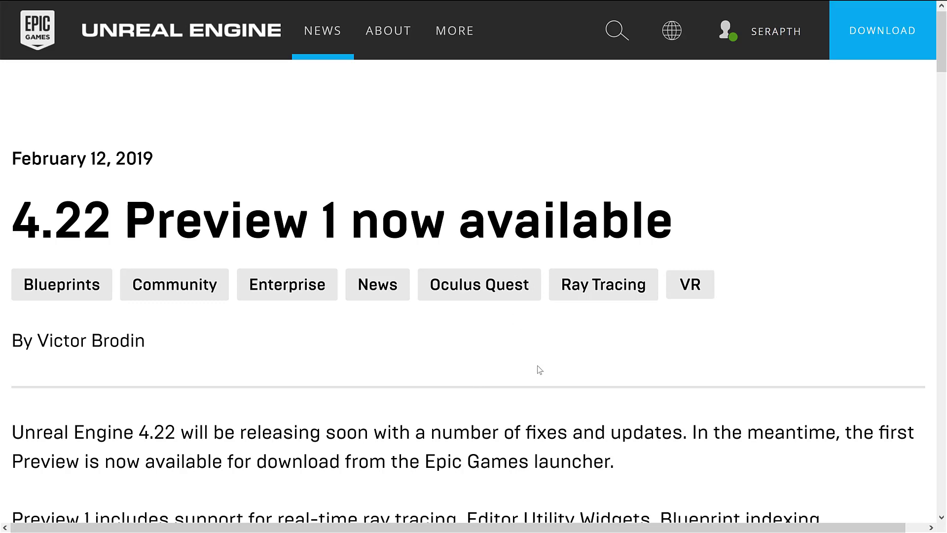
Scroll through the '4.22 Preview 1 now available' blog post
scroll("down", 3)
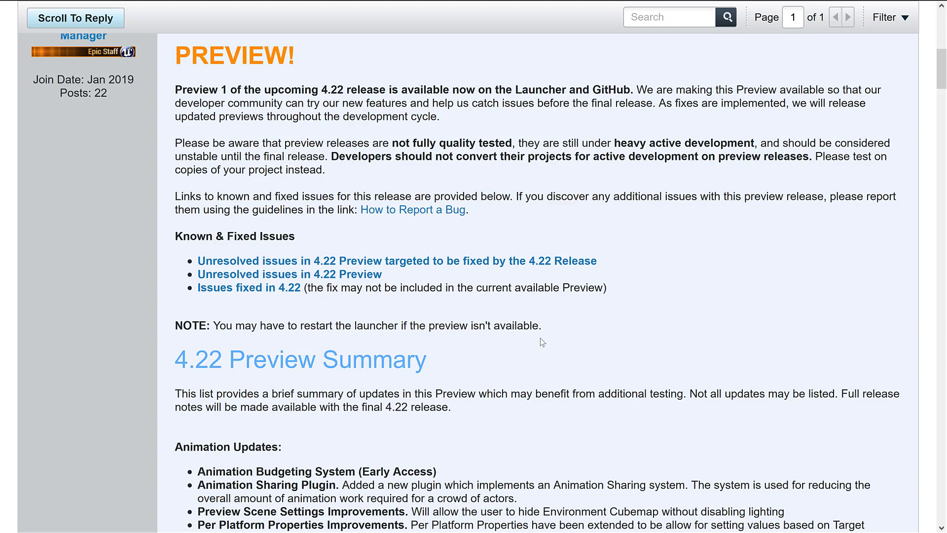
scroll("down", 3)
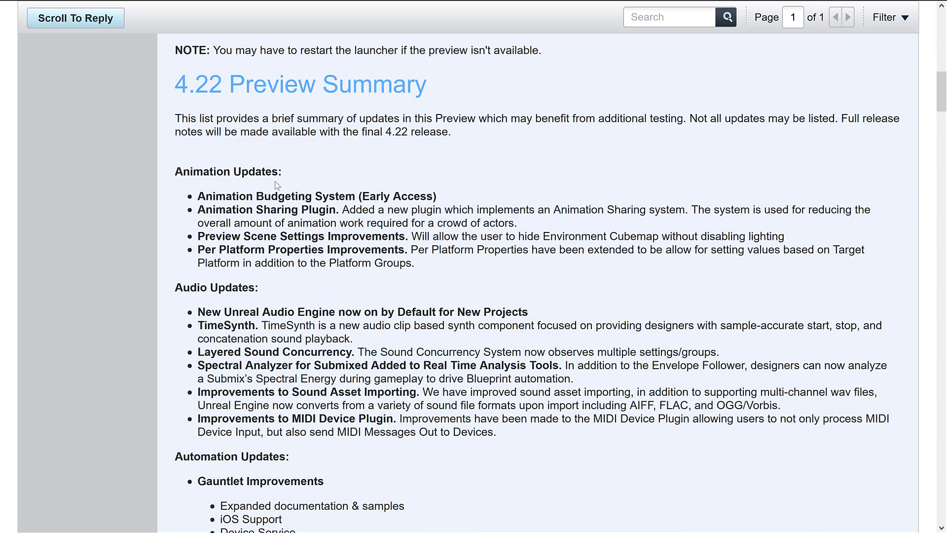
mouse_move(373, 185)
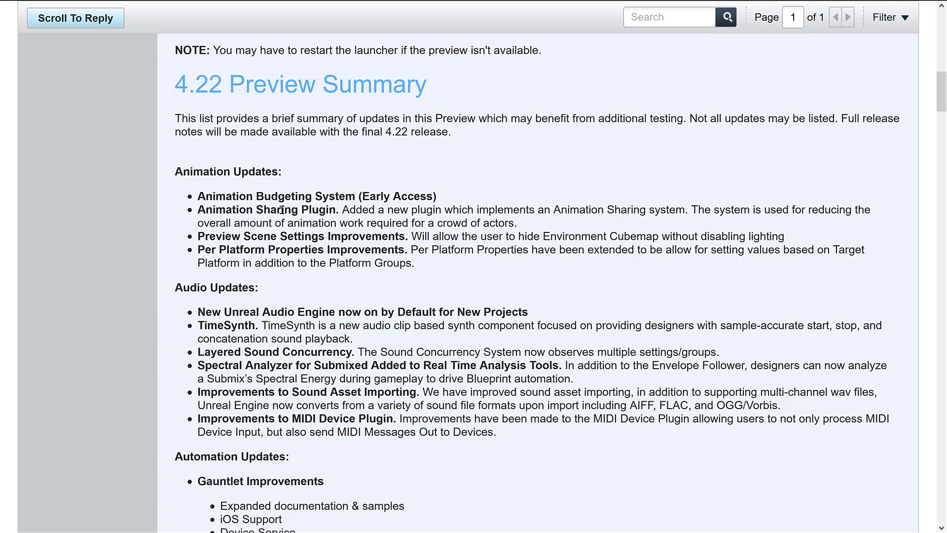
mouse_move(322, 236)
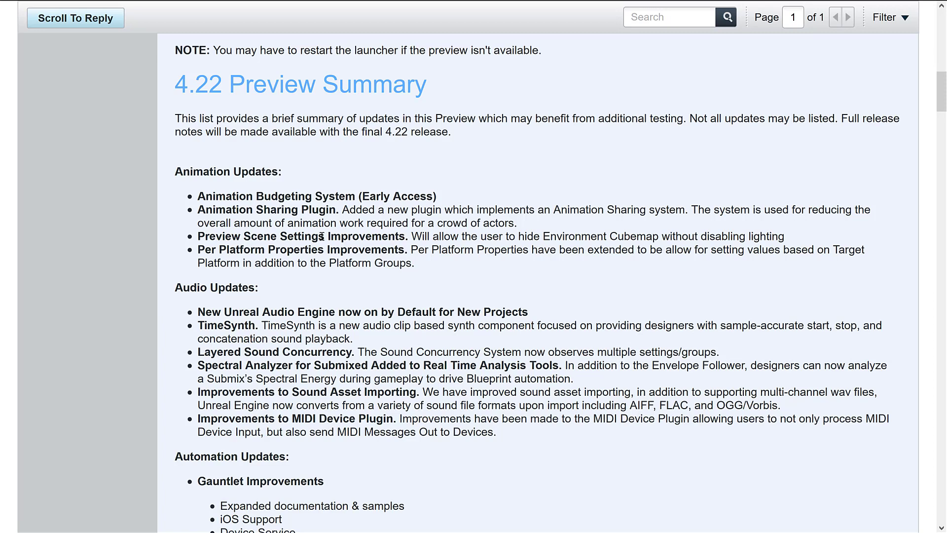
scroll("down", 3)
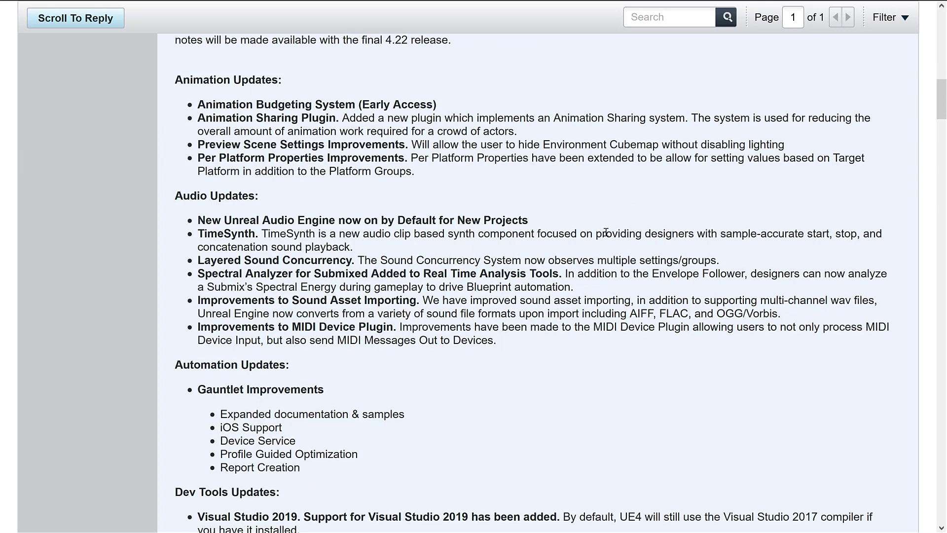
mouse_move(376, 269)
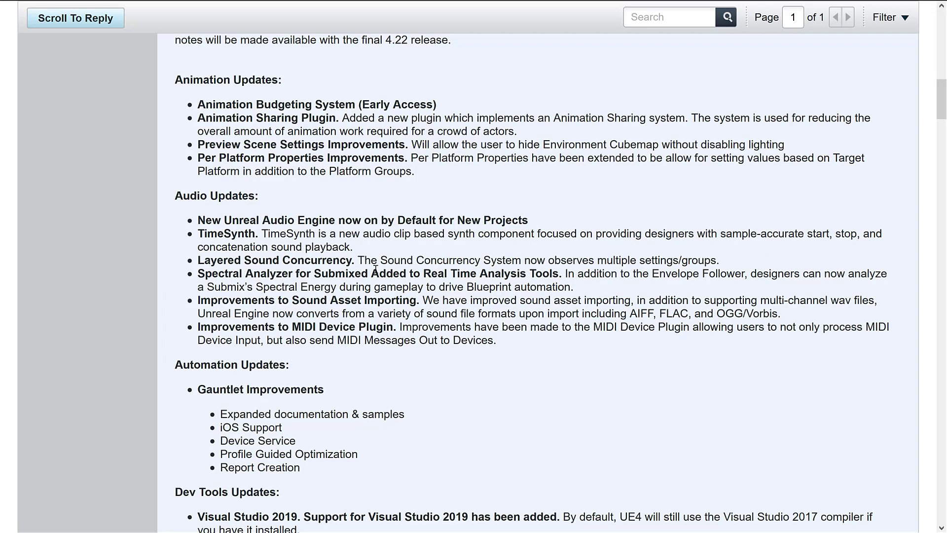
mouse_move(445, 306)
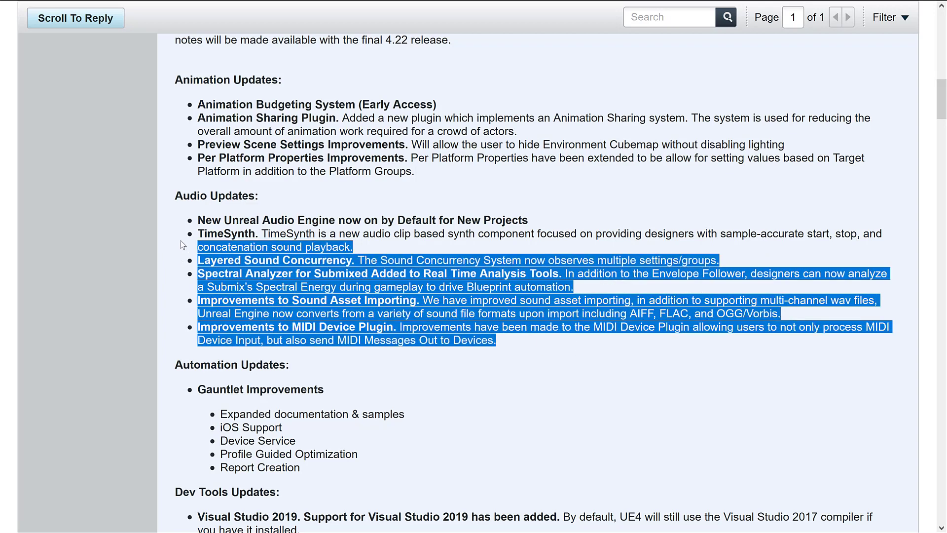
left_click(501, 351)
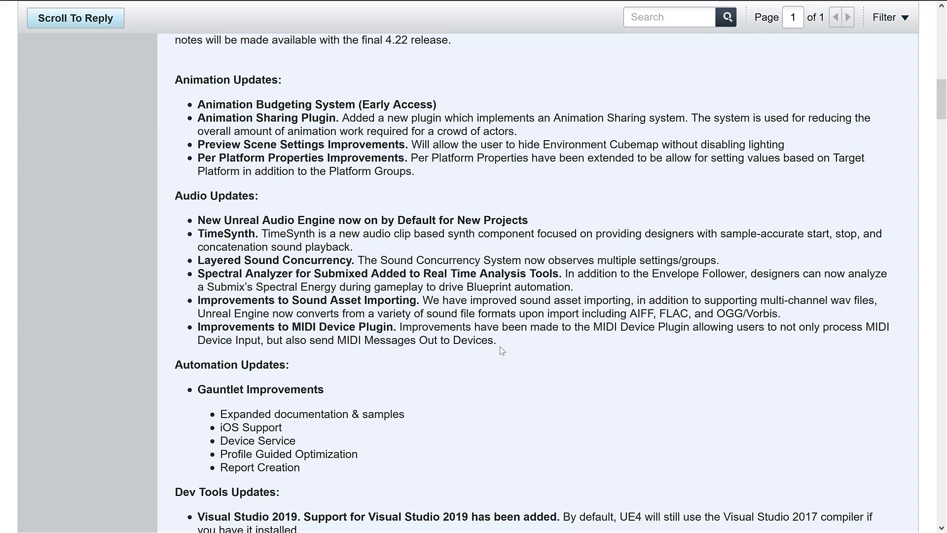
mouse_move(536, 344)
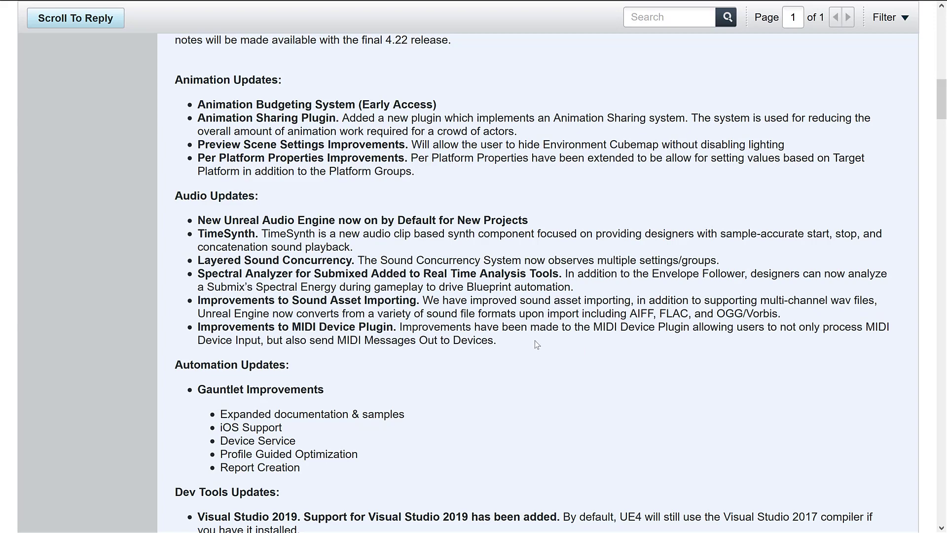
scroll("down", 3)
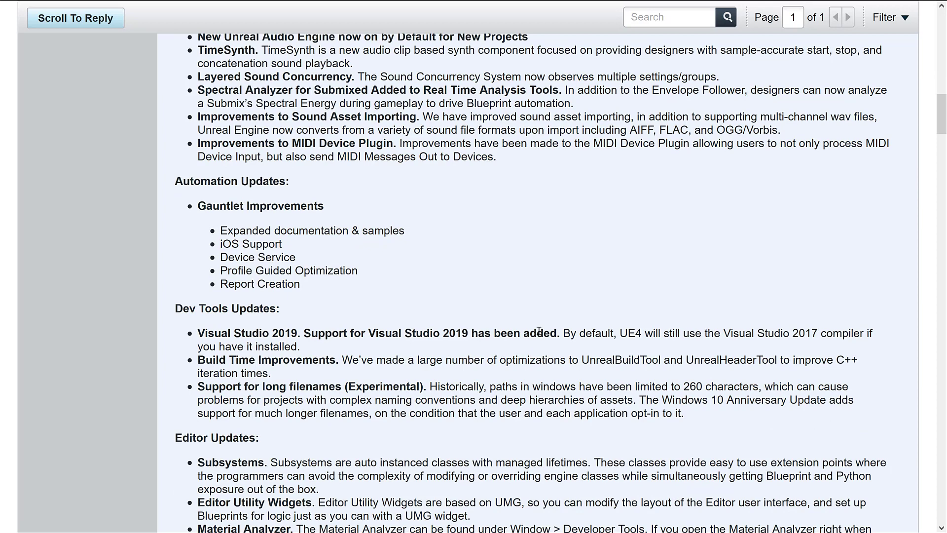
scroll("down", 3)
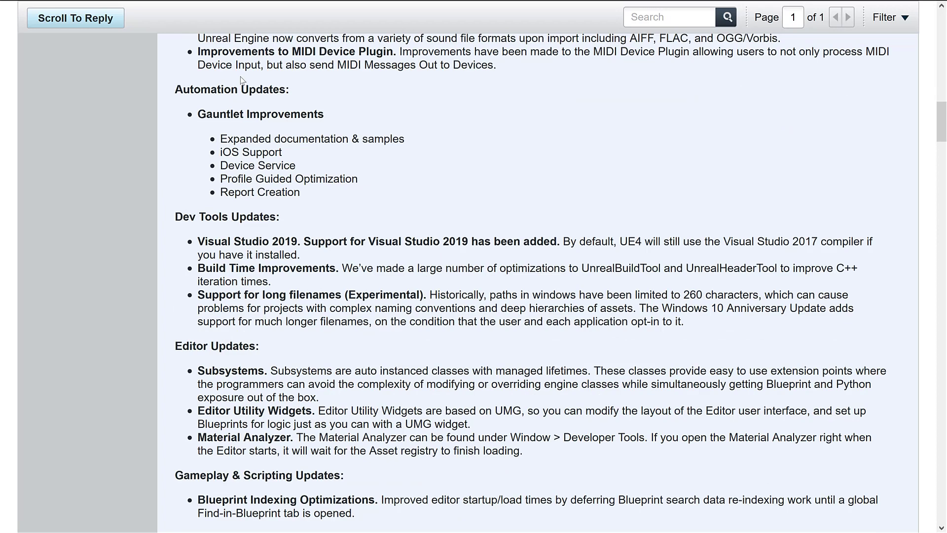
scroll("down", 3)
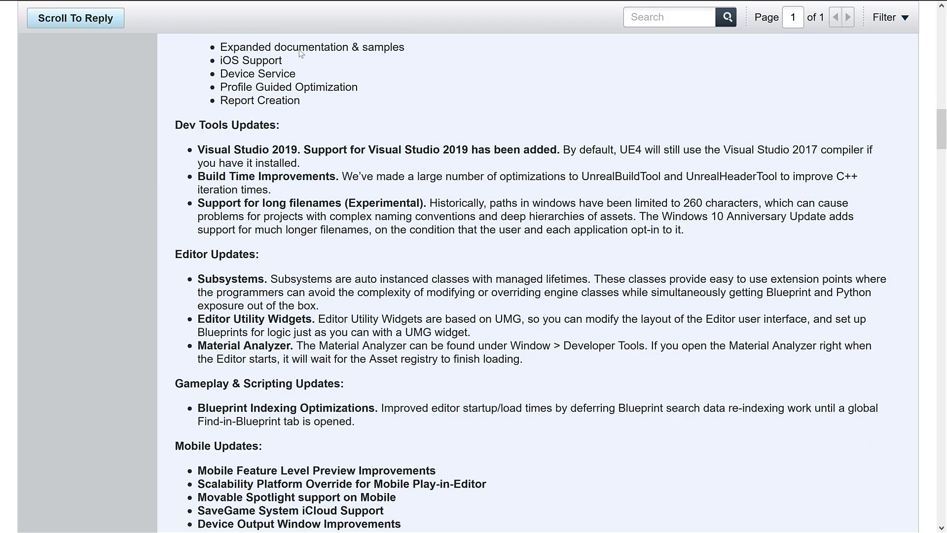
mouse_move(371, 170)
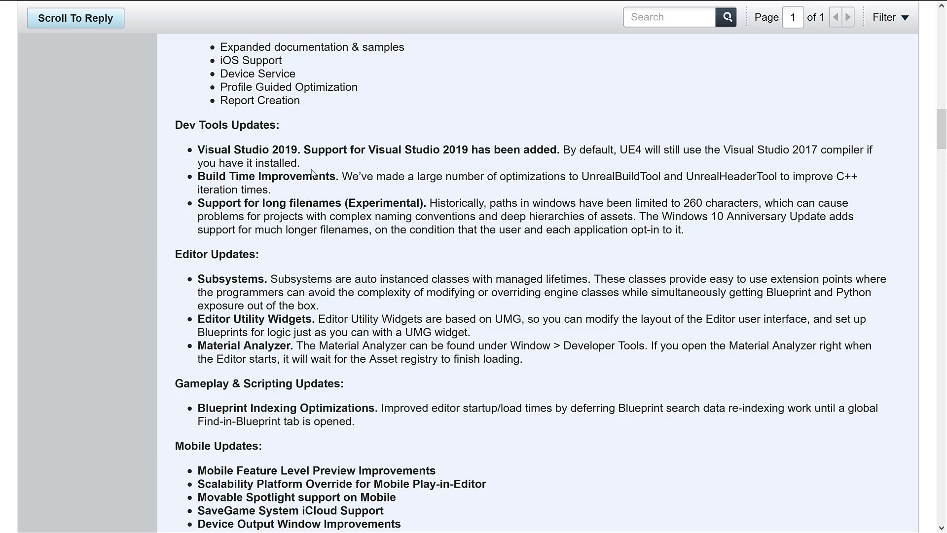
mouse_move(350, 182)
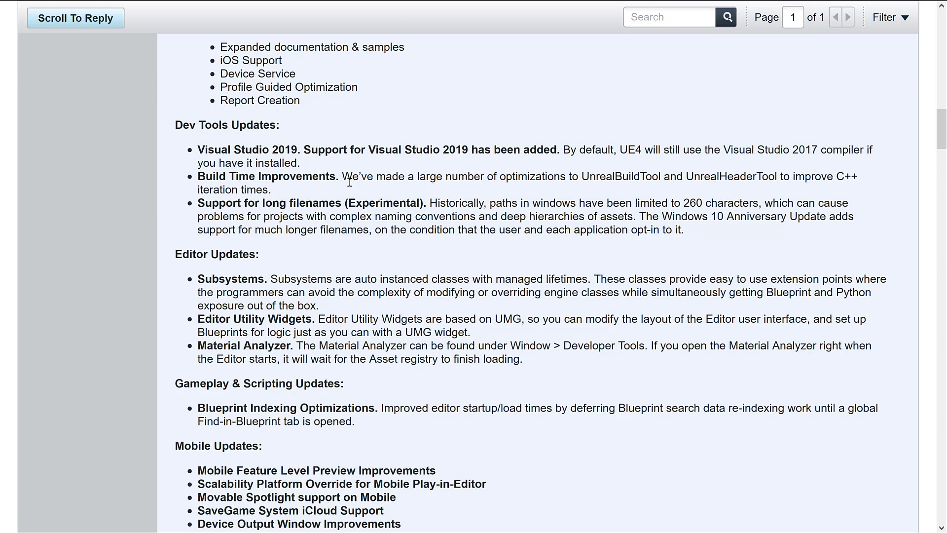
Highlight the Build Time Improvements bullet, then scroll down and select the Mobile Updates list
left_click_drag(198, 176, 271, 189)
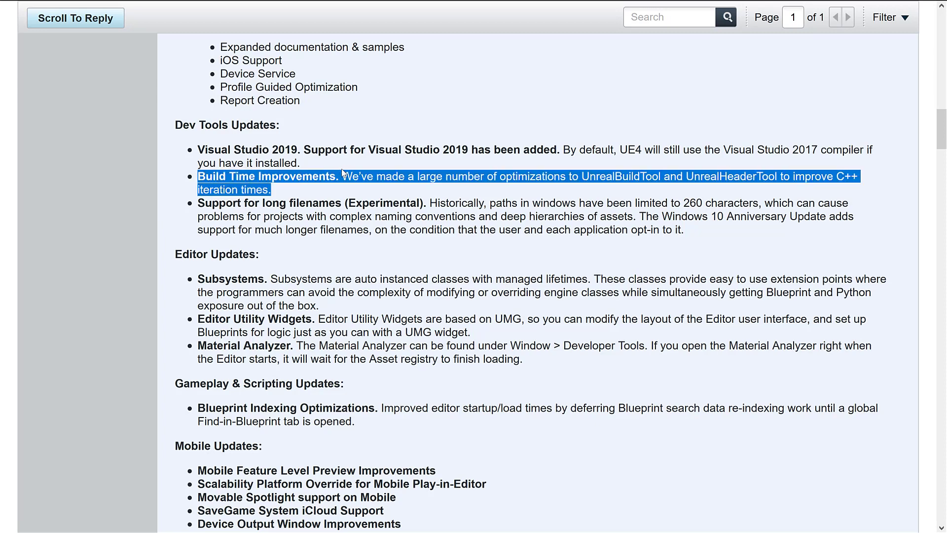
mouse_move(402, 143)
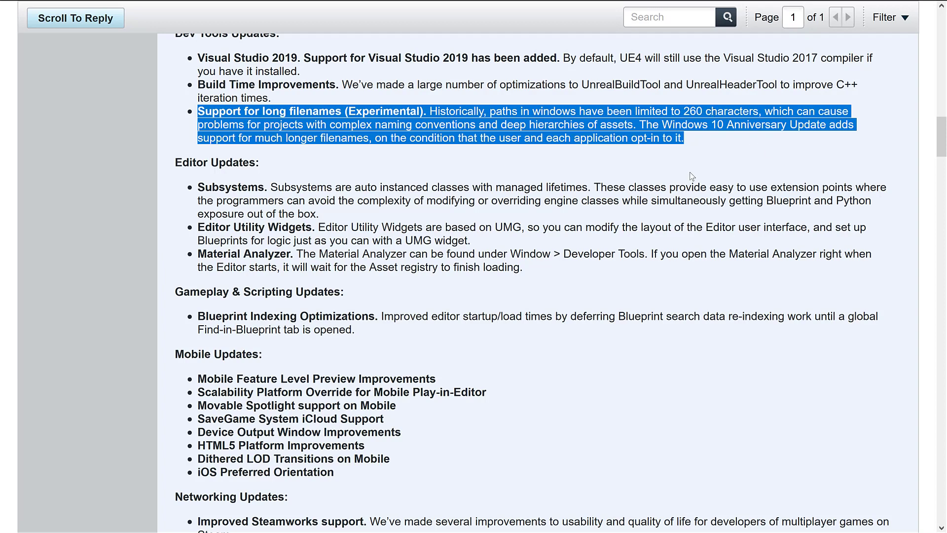
scroll("down", 3)
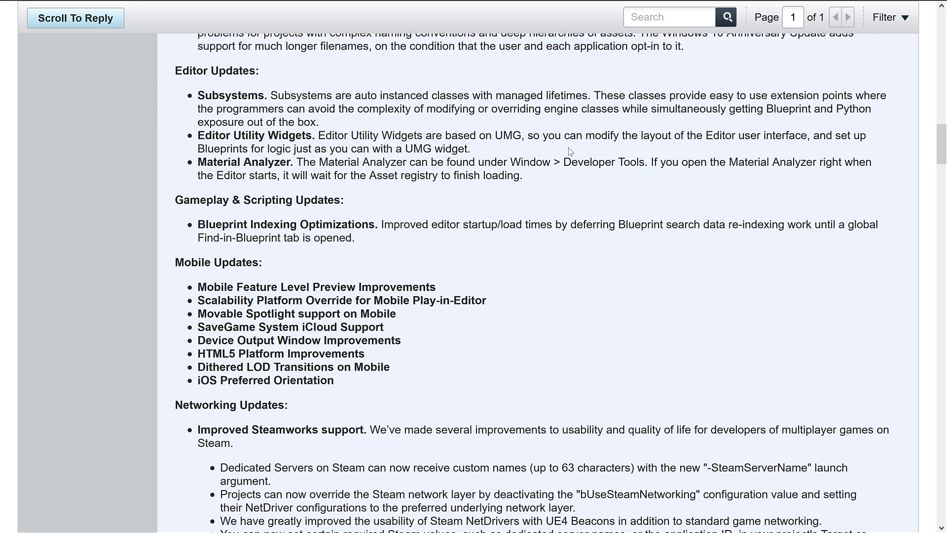
scroll("down", 3)
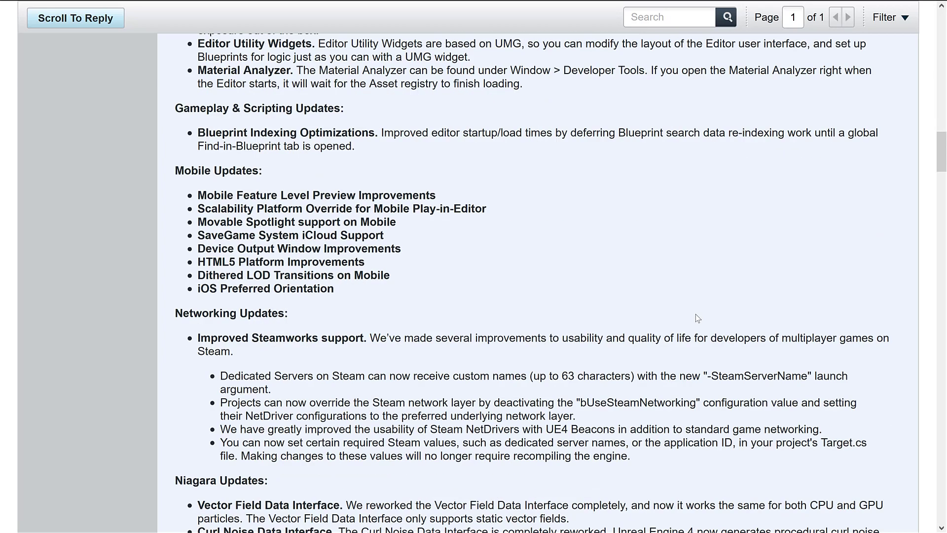
mouse_move(256, 148)
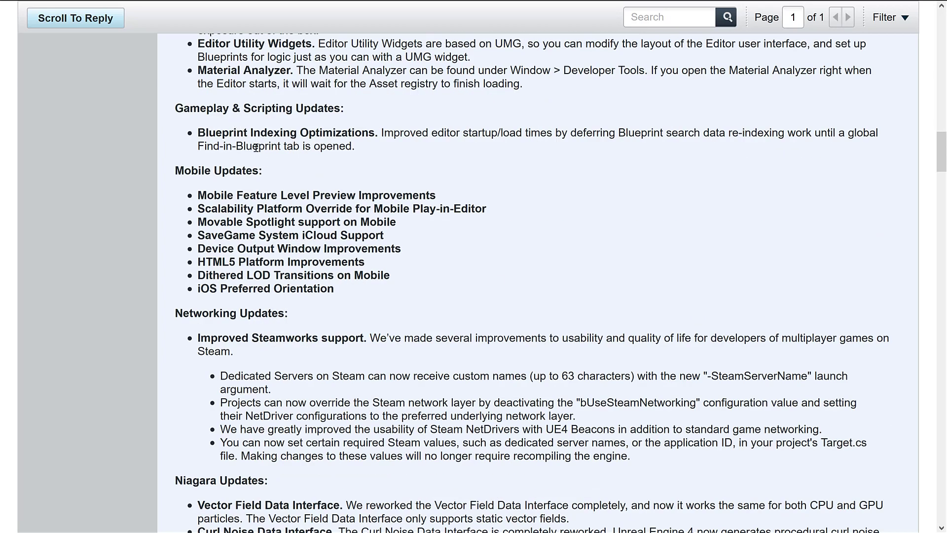
mouse_move(473, 137)
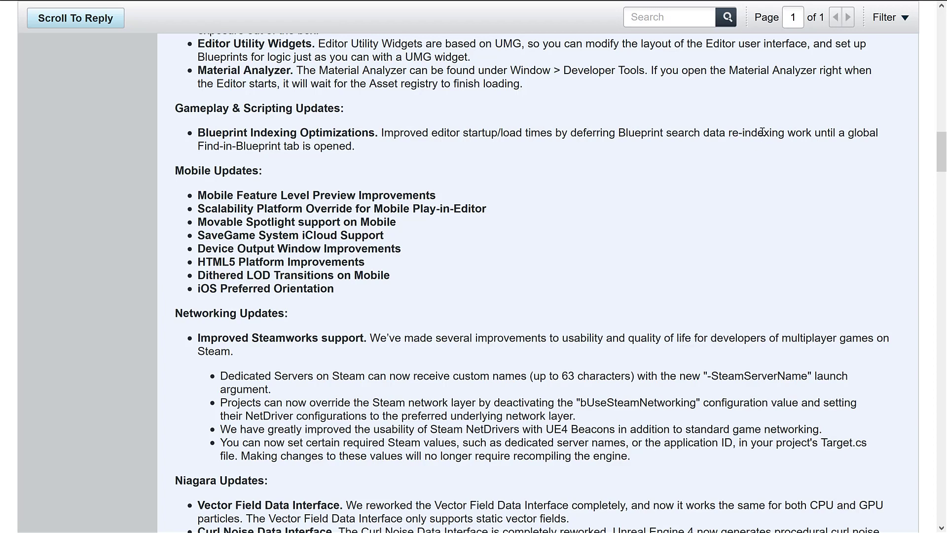
mouse_move(714, 172)
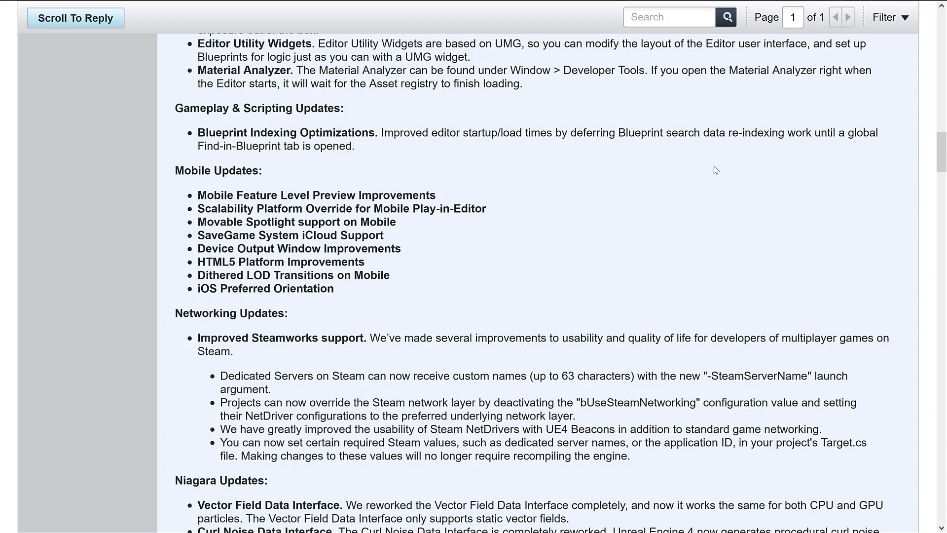
mouse_move(517, 205)
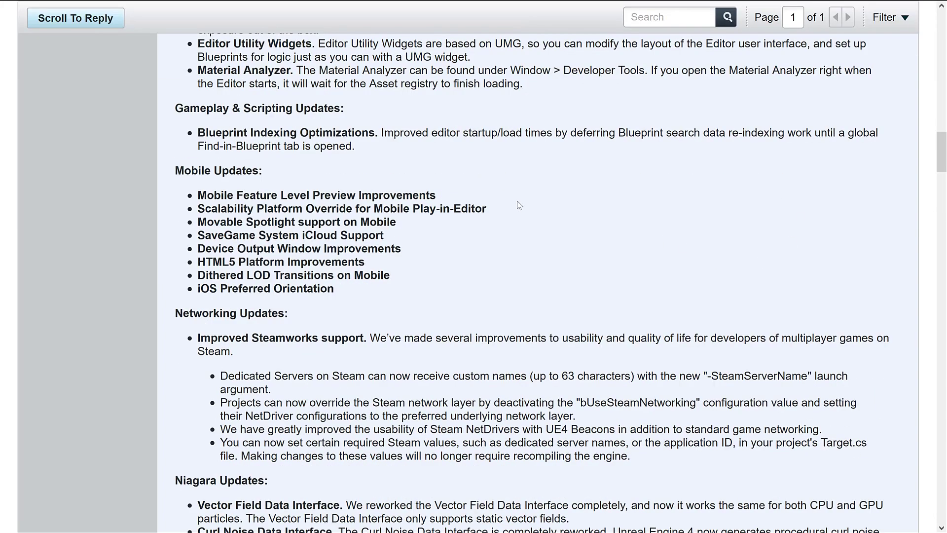
left_click_drag(236, 195, 364, 262)
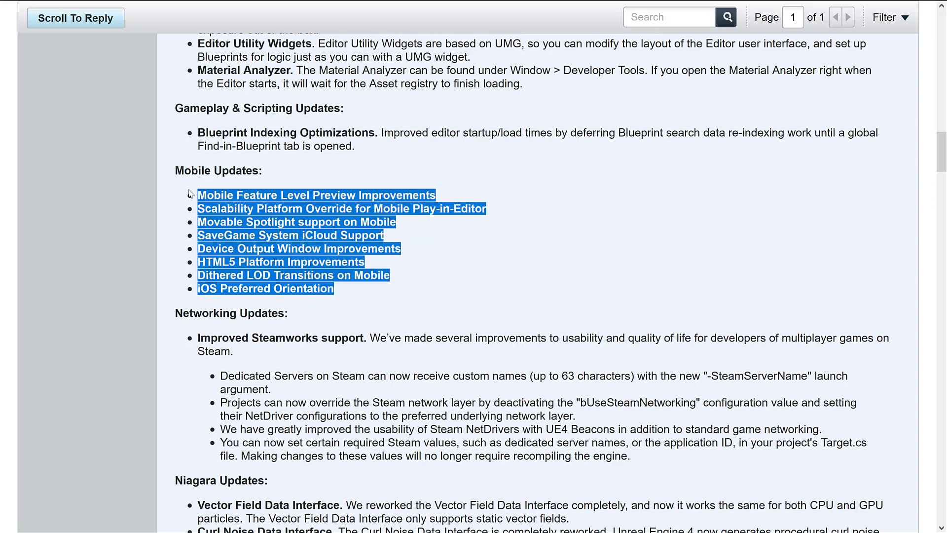
Scroll past Networking Updates to the full Niagara notes, with Physics and Rendering below
scroll("down", 3)
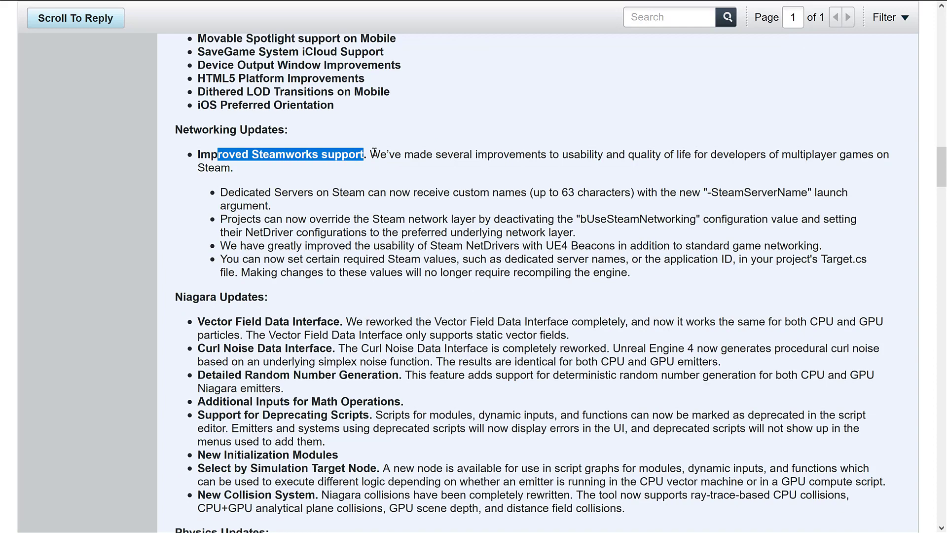
mouse_move(634, 168)
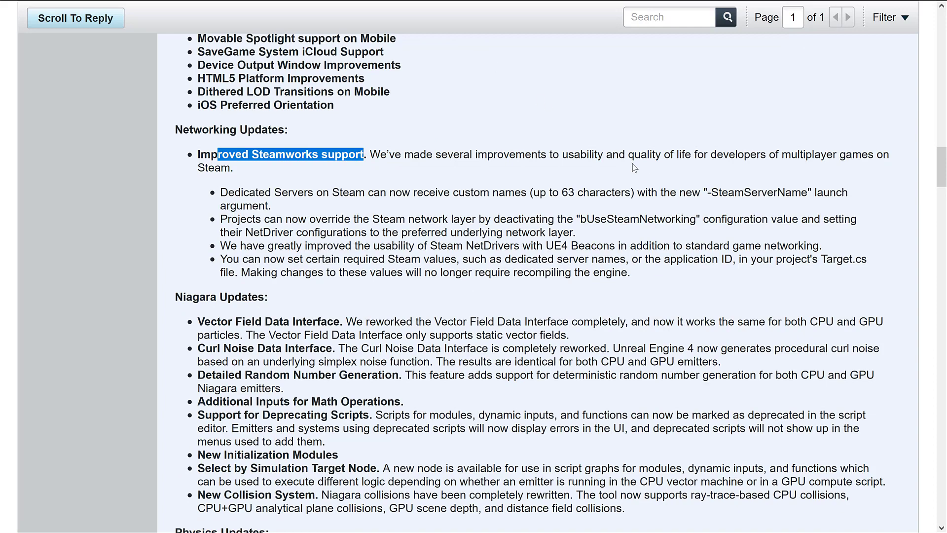
scroll("down", 3)
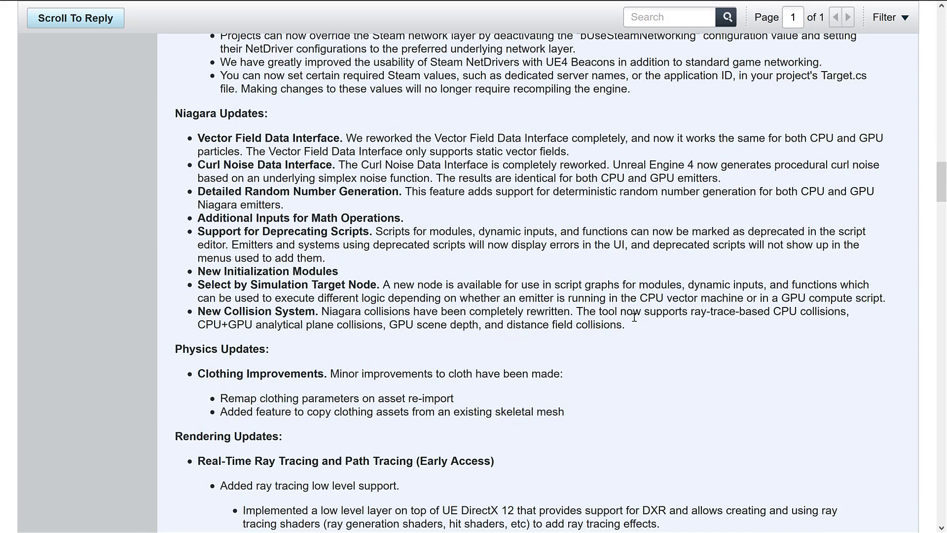
mouse_move(470, 225)
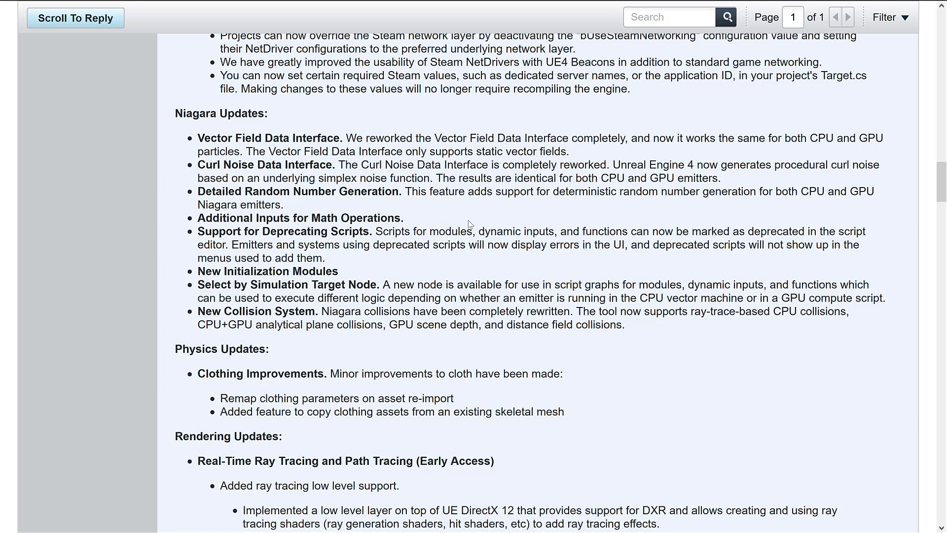
mouse_move(444, 69)
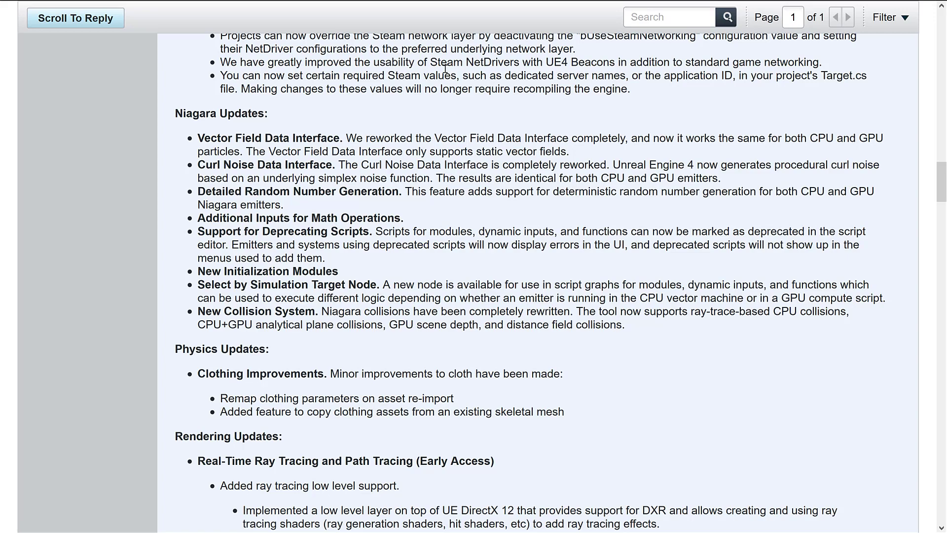
Scroll through Rendering, Sequencer, Virtual Production and XR notes to the post's end
scroll("down", 3)
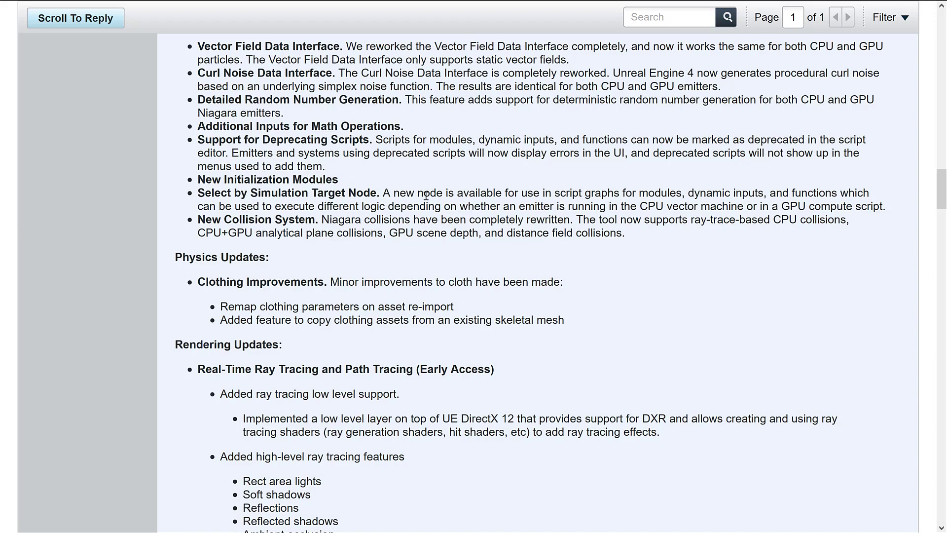
scroll("down", 3)
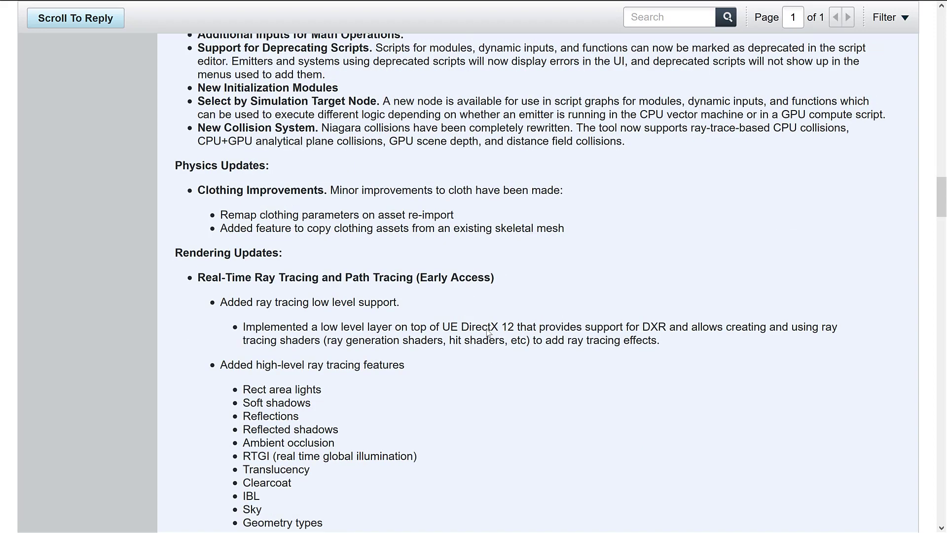
scroll("down", 3)
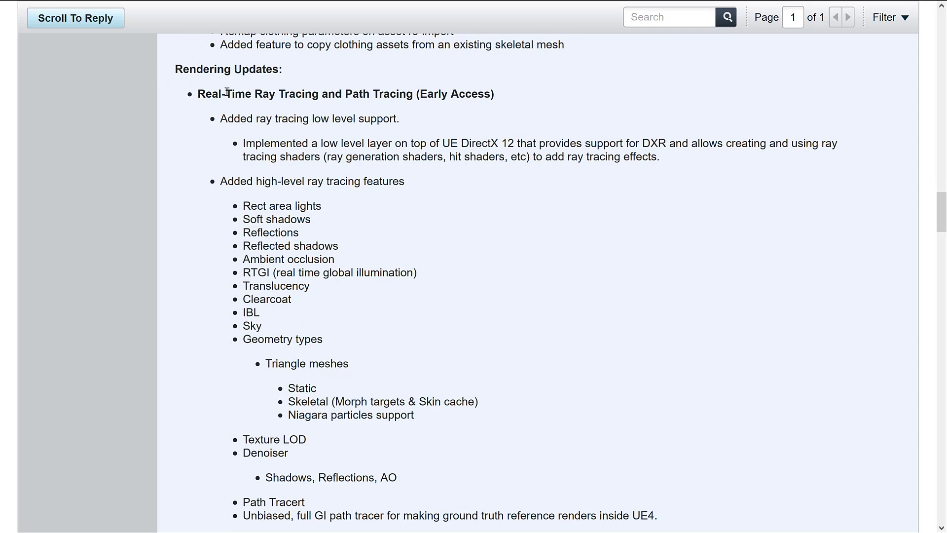
mouse_move(236, 115)
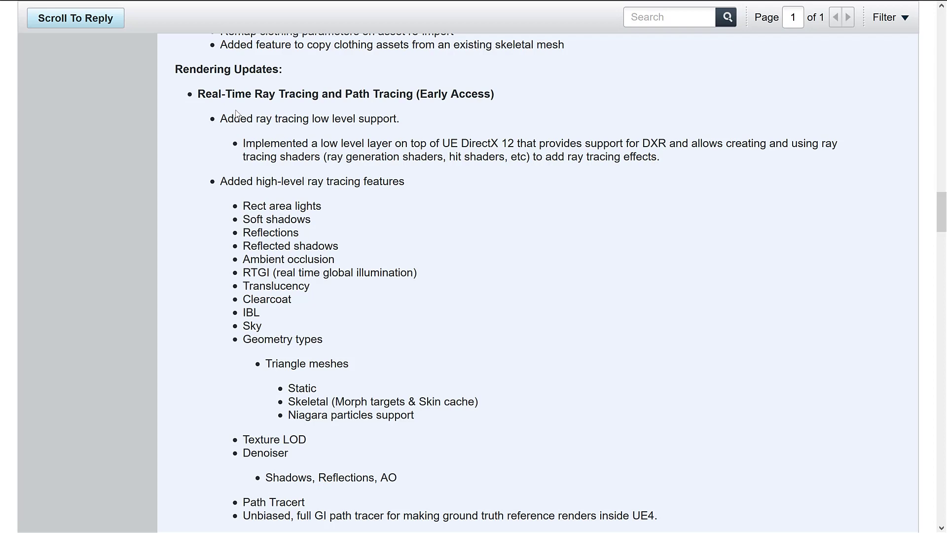
scroll("down", 3)
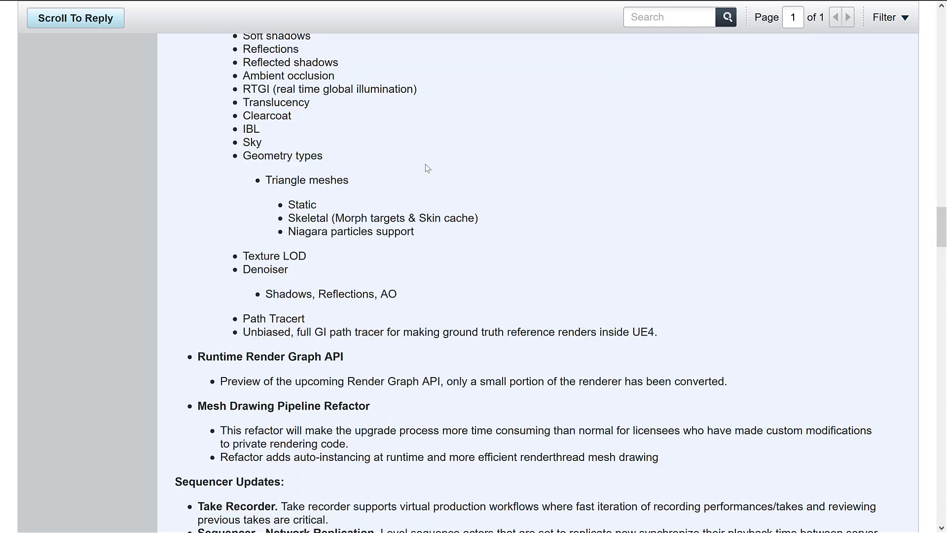
scroll("down", 3)
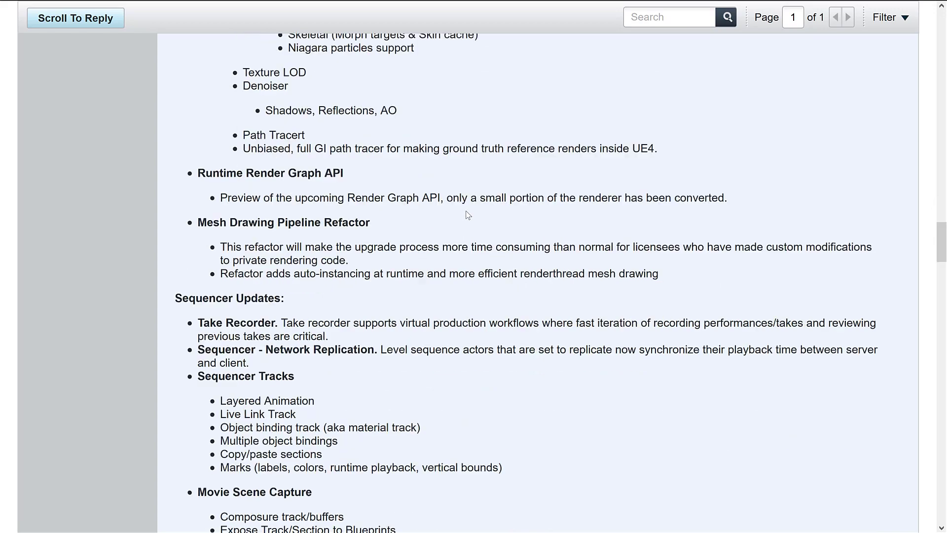
scroll("down", 3)
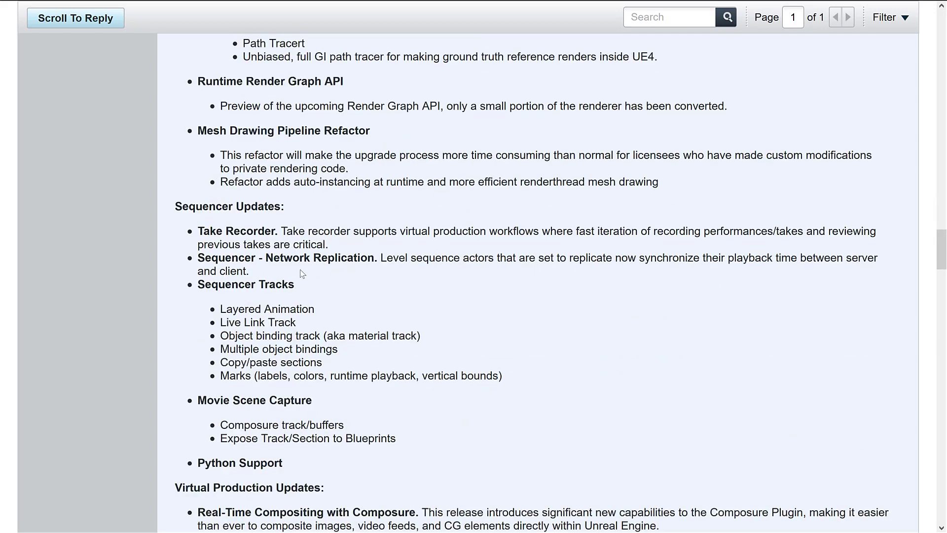
scroll("down", 3)
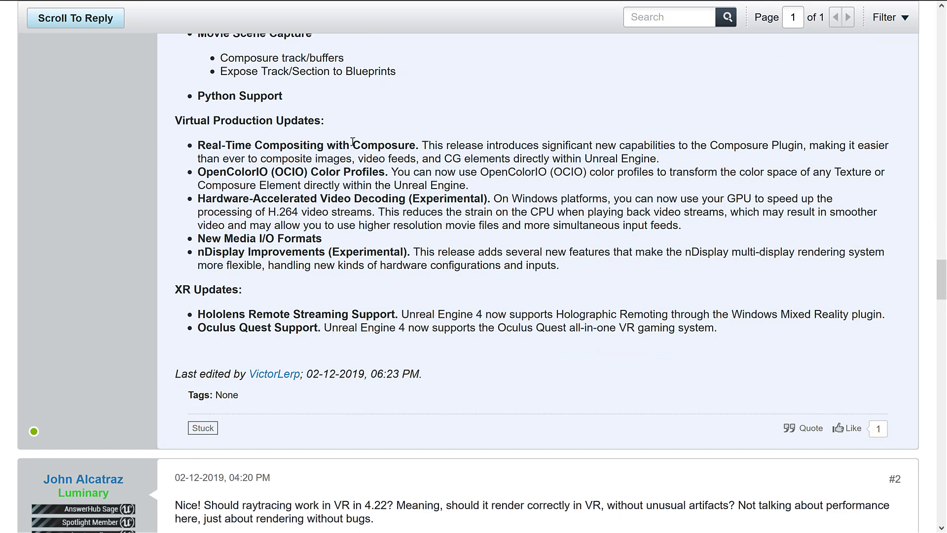
mouse_move(281, 253)
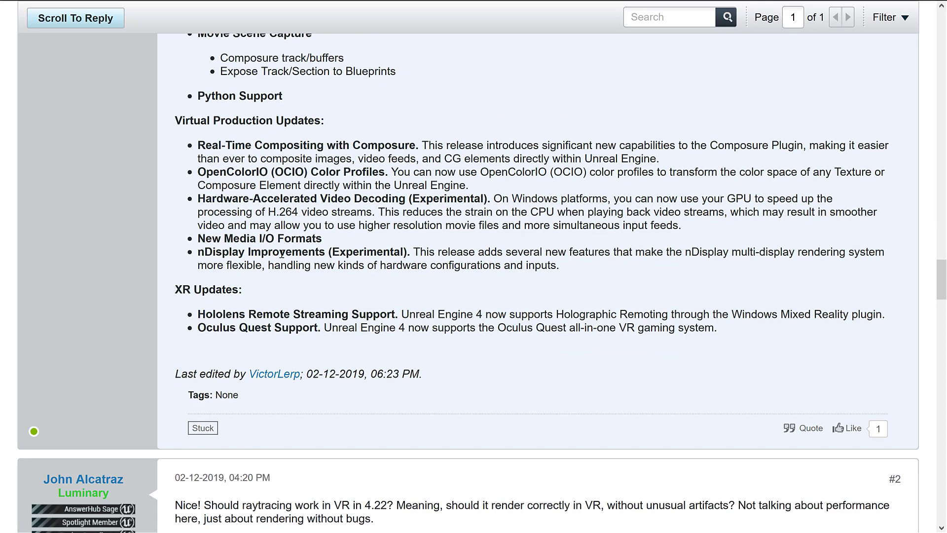
Scroll just below the post to reply #2 asking about ray tracing in VR
scroll("down", 3)
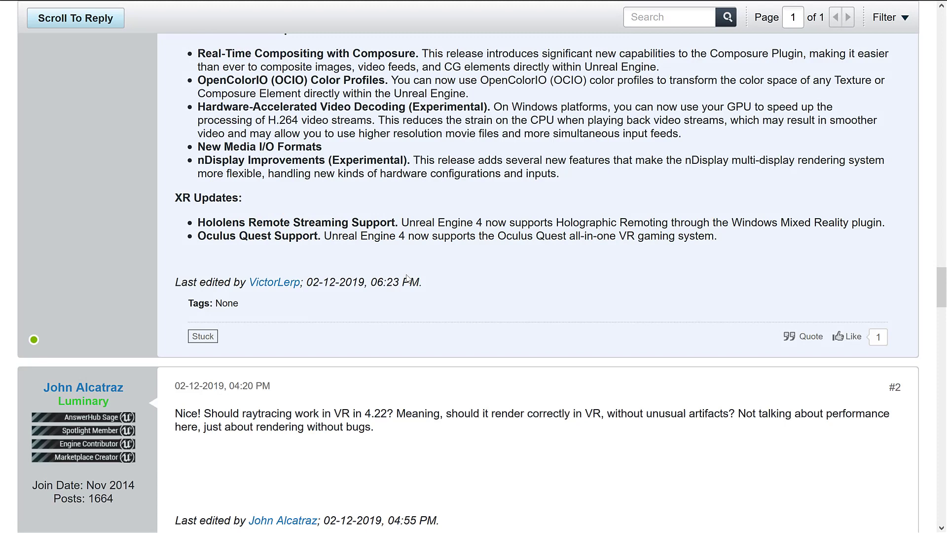
mouse_move(500, 248)
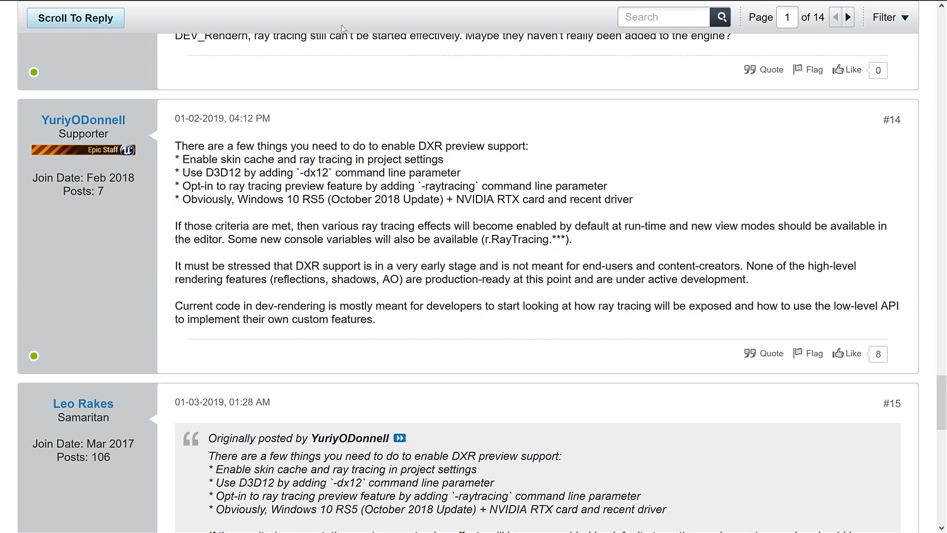
mouse_move(530, 128)
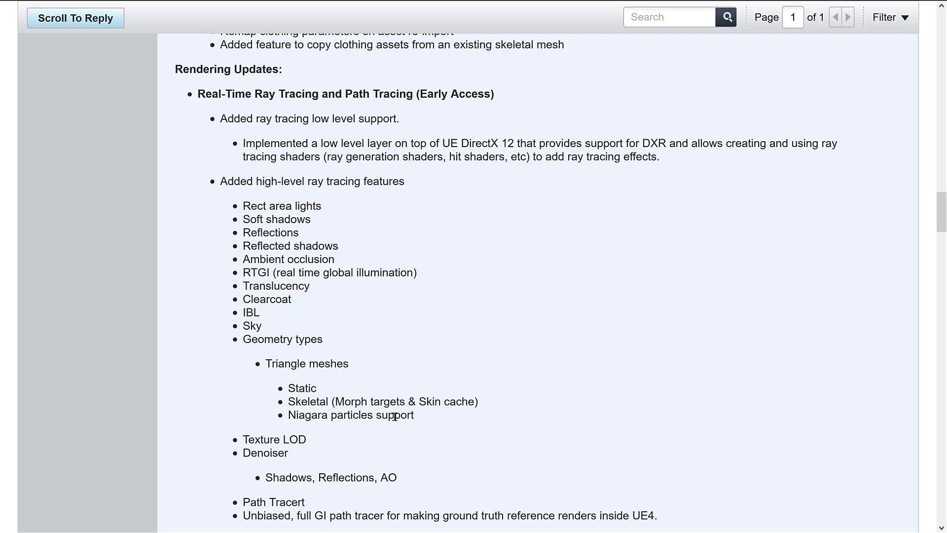
Scroll up to the post's introduction and known issues links
scroll("up", 3)
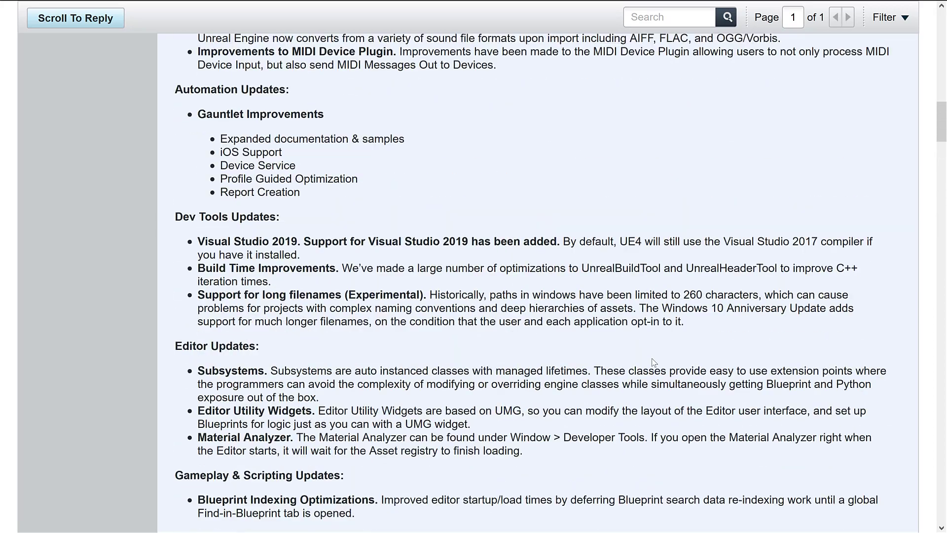
scroll("up", 3)
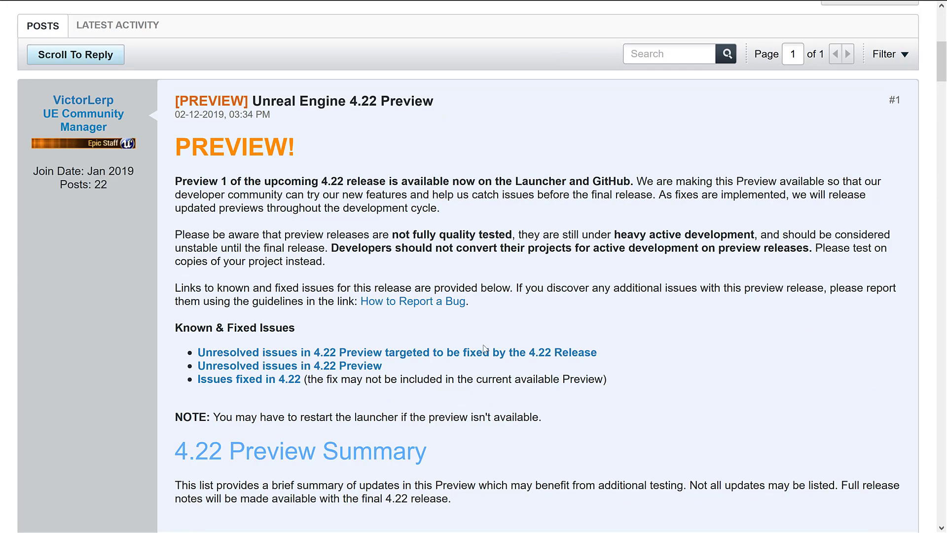
mouse_move(706, 367)
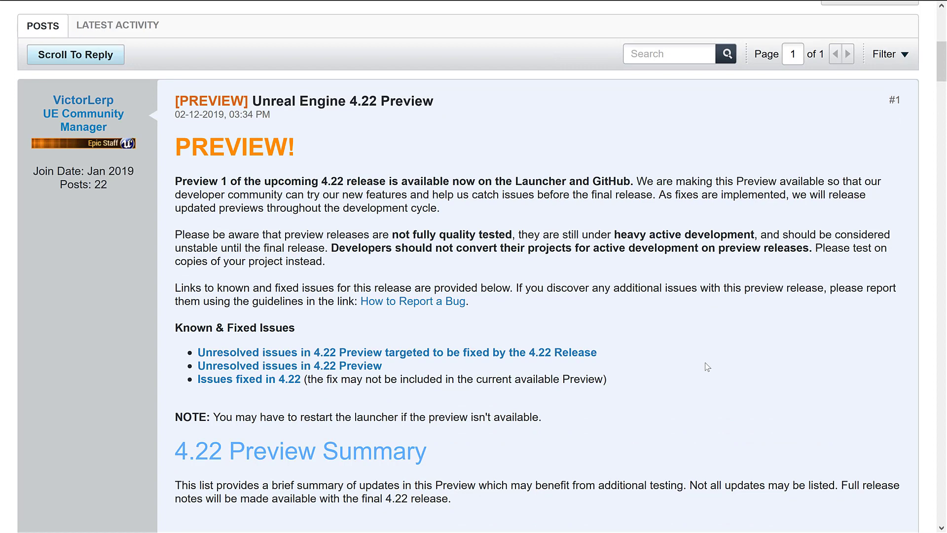